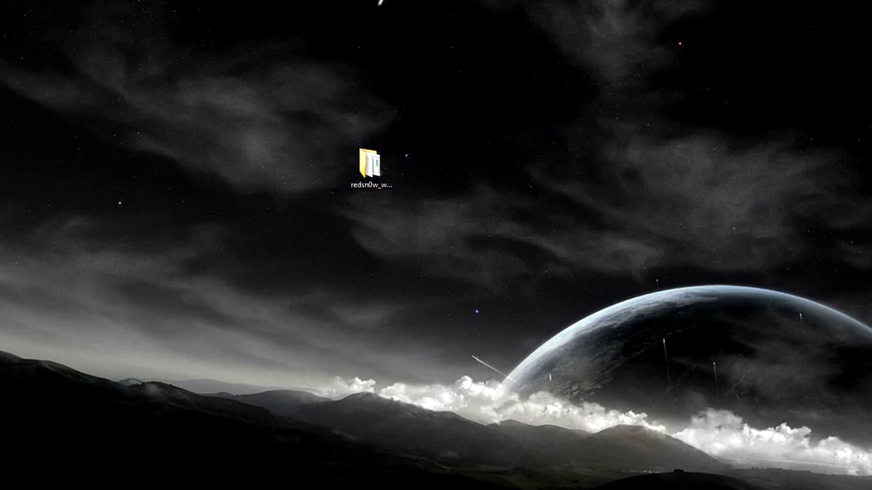
Set redsn0w.exe to Windows XP SP3 compatibility mode, run as administrator.
left_click(370, 163)
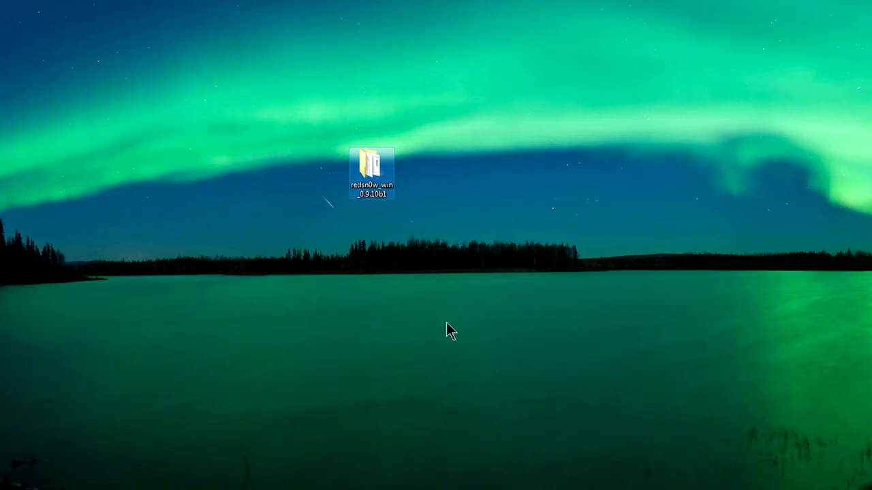
mouse_move(492, 193)
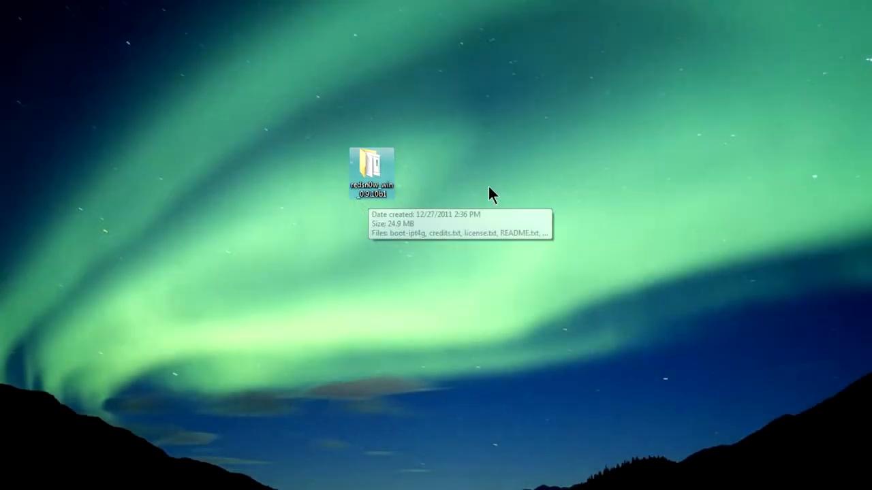
mouse_move(377, 178)
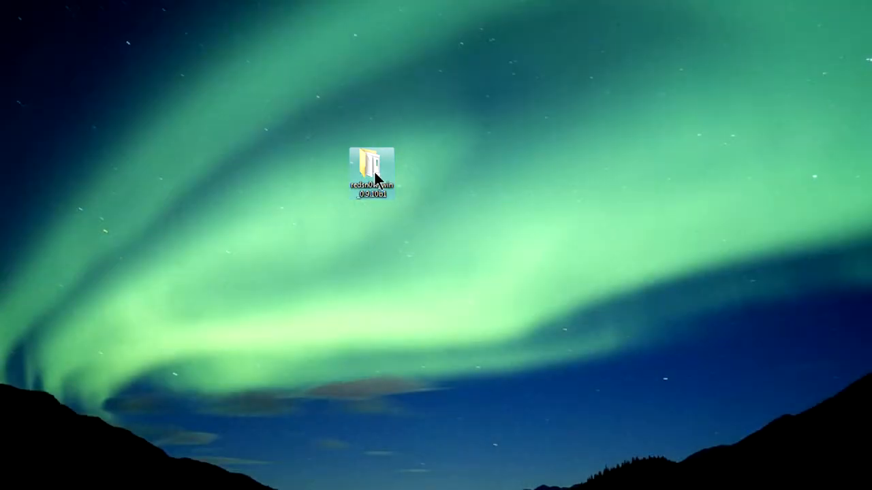
double_click(367, 164)
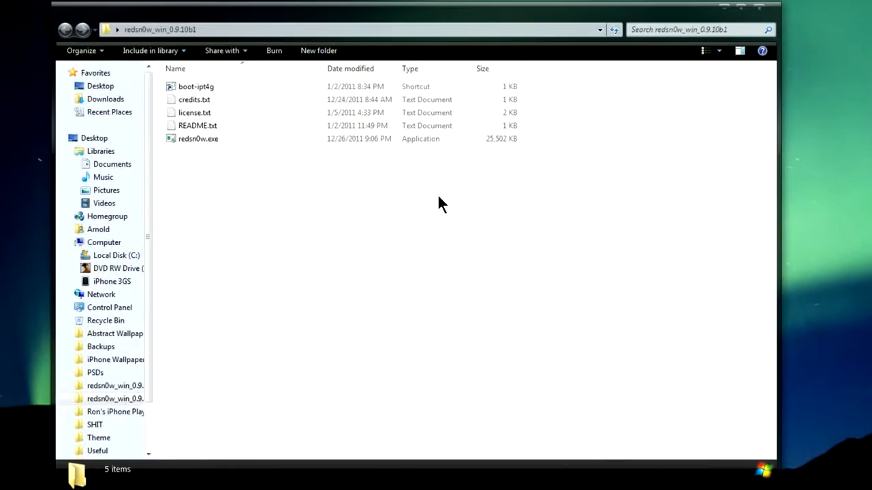
left_click(199, 138)
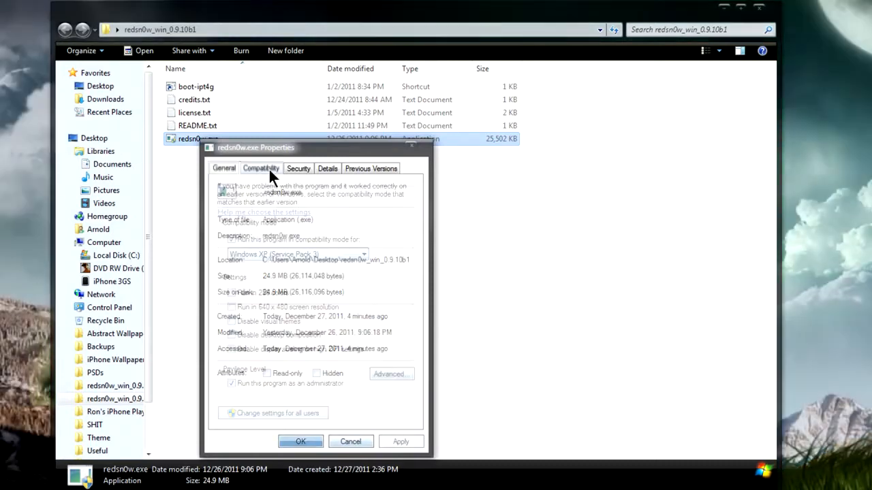
left_click(261, 168)
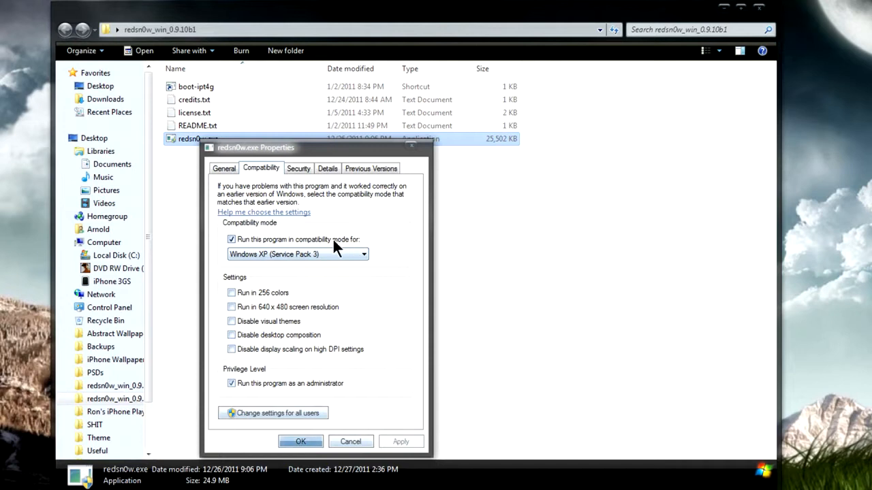
mouse_move(267, 267)
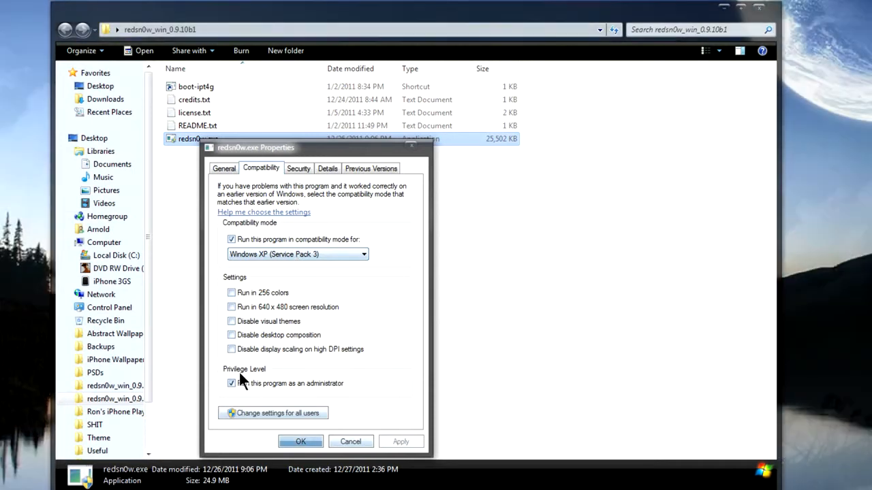
mouse_move(277, 379)
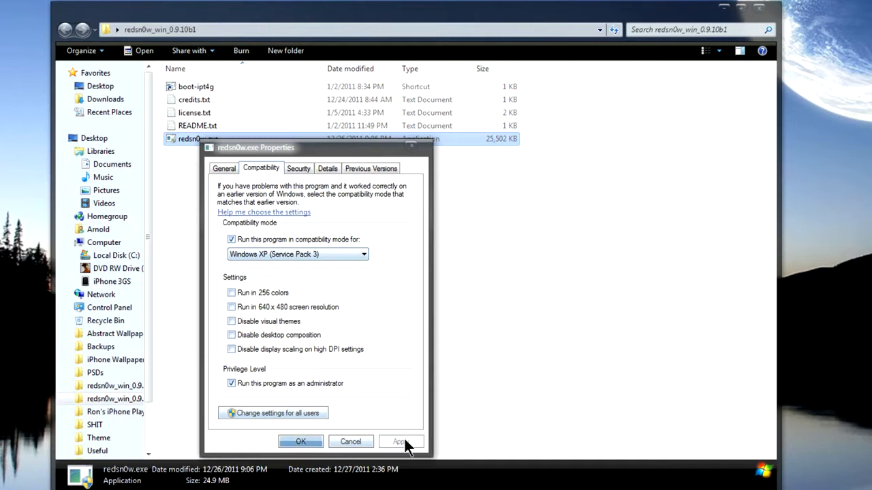
left_click(300, 441)
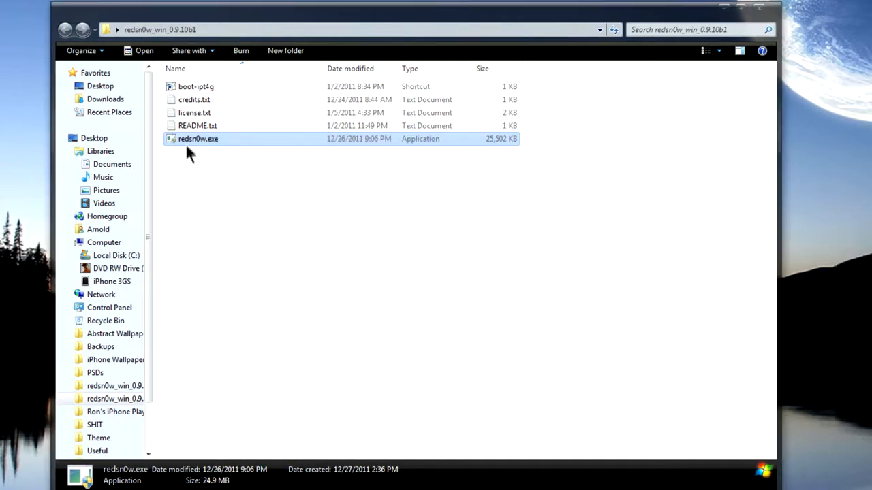
Launch redsn0w.exe with administrator rights to reach its welcome screen.
right_click(198, 139)
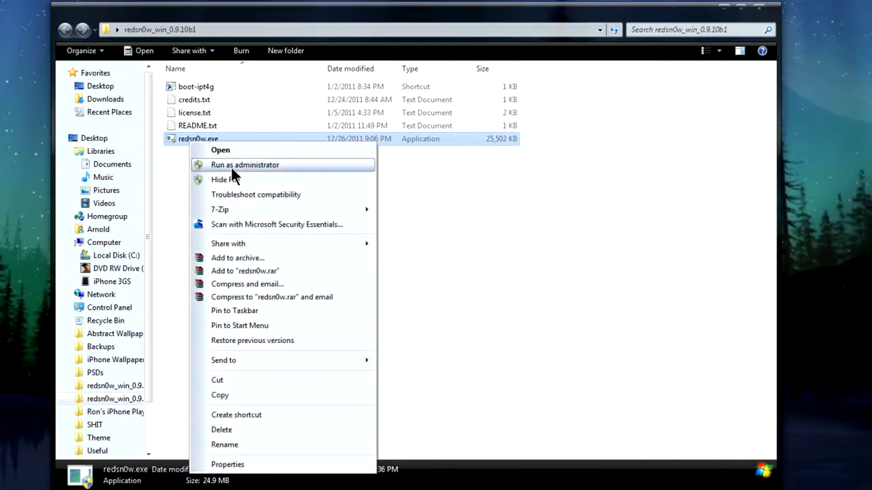
left_click(244, 164)
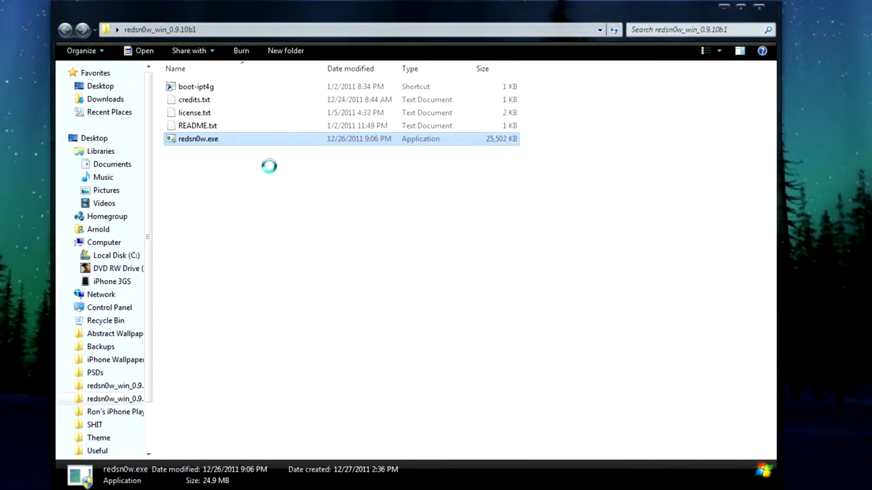
double_click(199, 138)
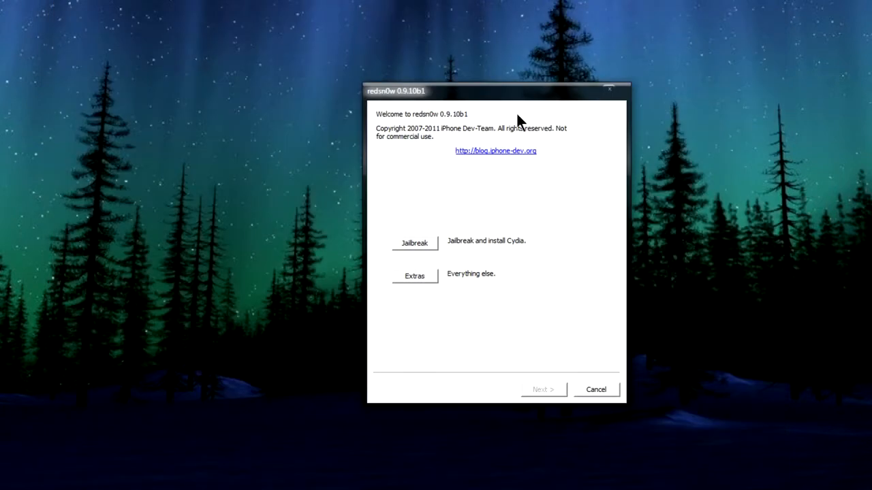
mouse_move(545, 156)
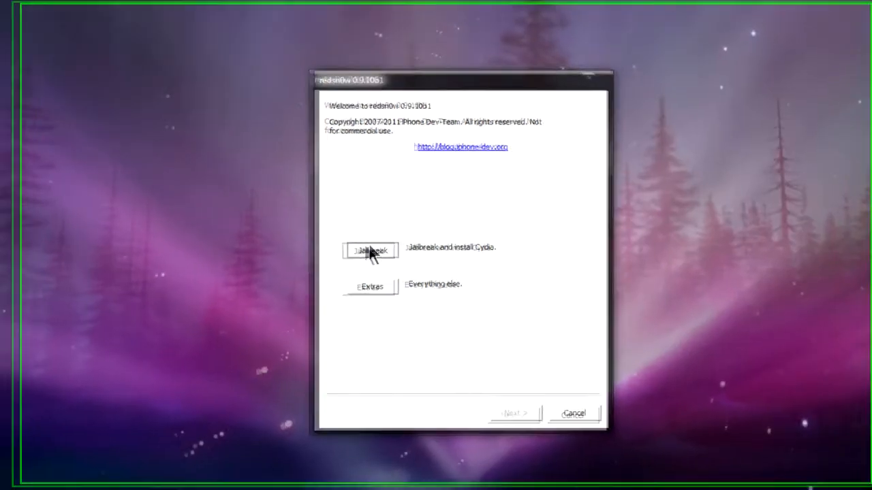
left_click(370, 249)
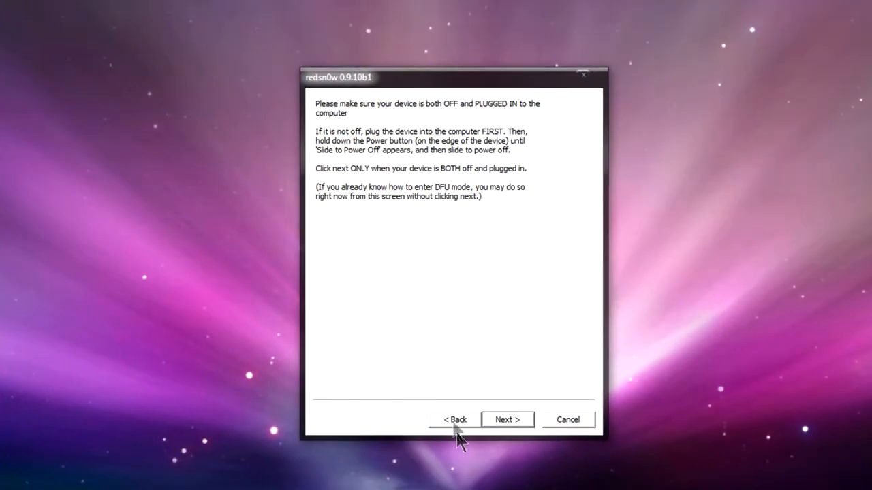
left_click(457, 419)
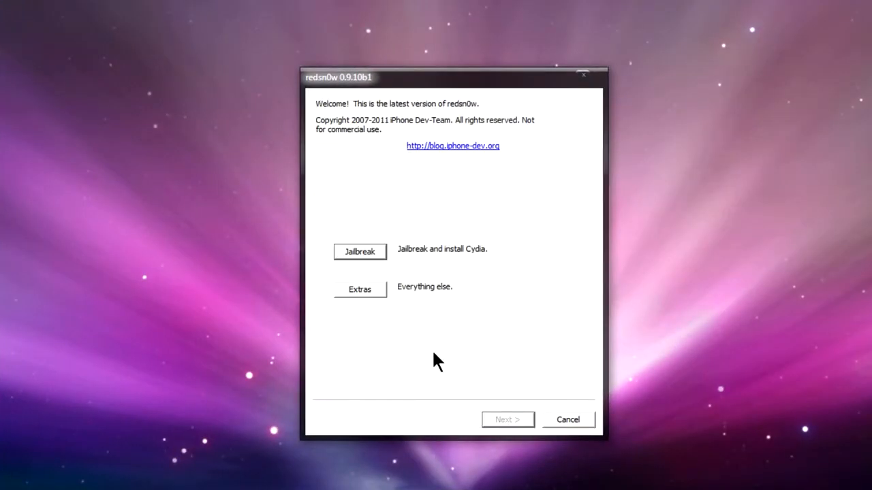
left_click(359, 289)
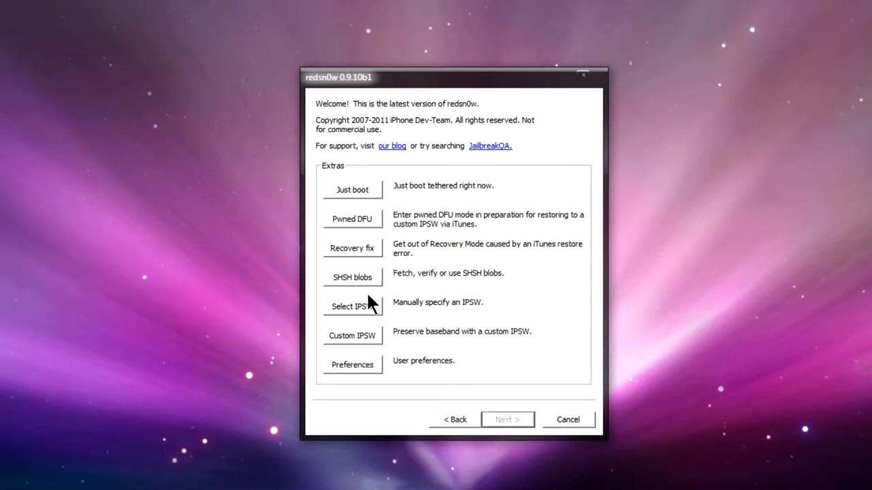
mouse_move(441, 417)
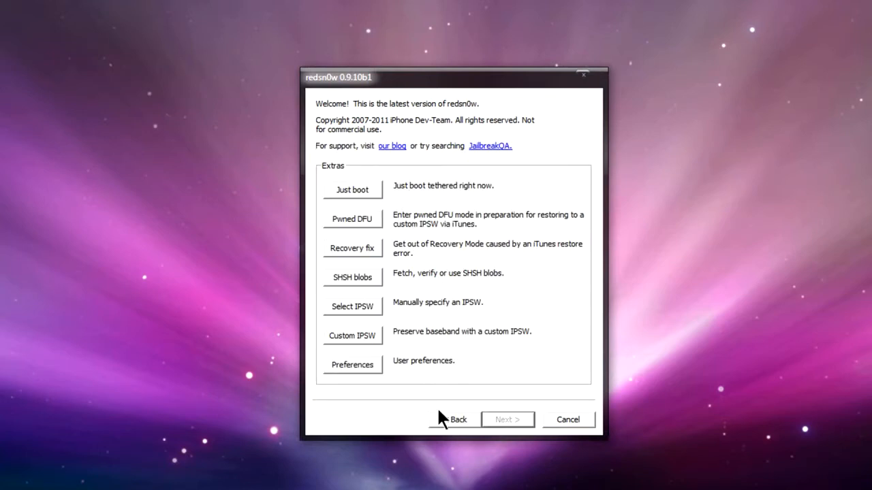
left_click(458, 419)
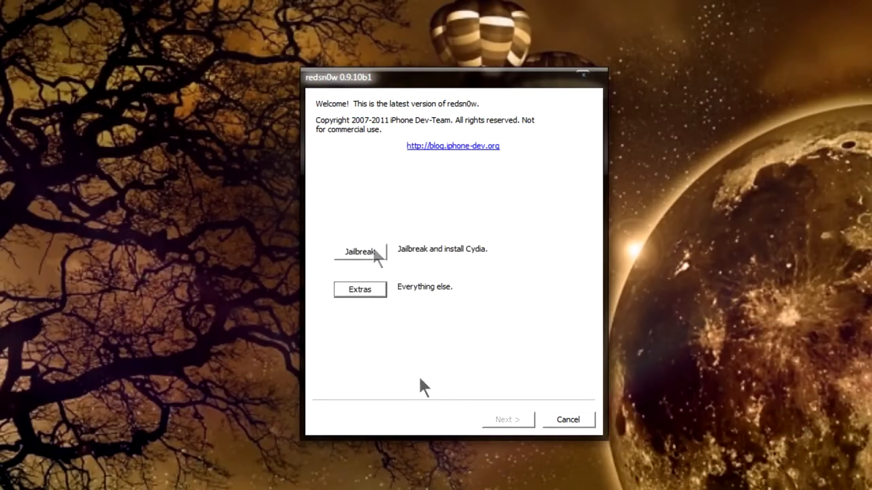
Start the jailbreak from redsn0w's welcome screen, reaching the power-off and plug-in instructions.
left_click(360, 253)
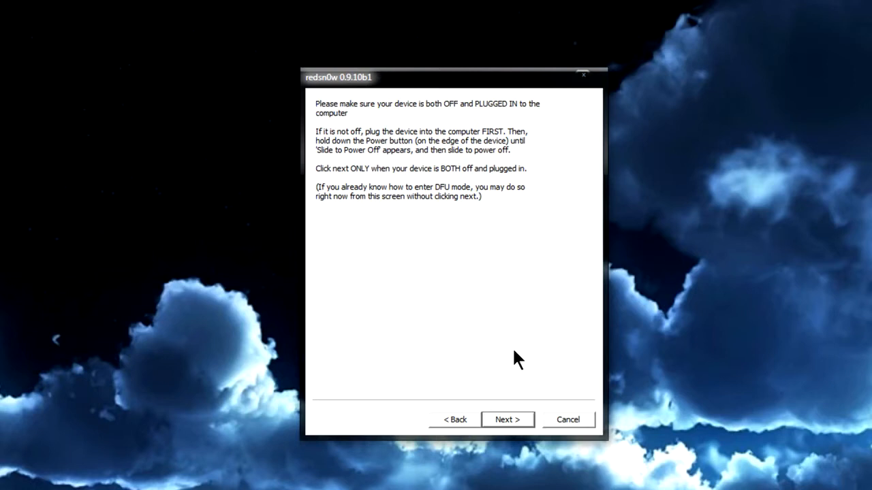
mouse_move(518, 385)
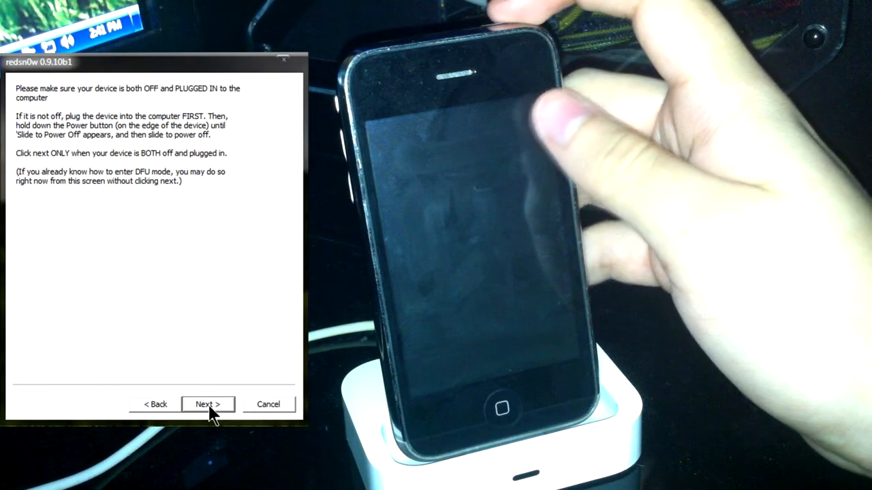
Confirm the iPhone is off and plugged in, then follow the timed DFU-mode steps.
left_click(208, 404)
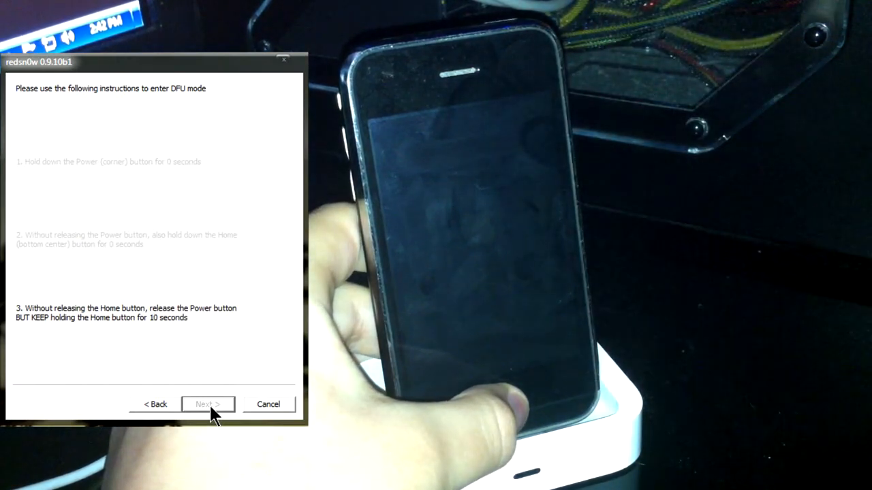
left_click(208, 404)
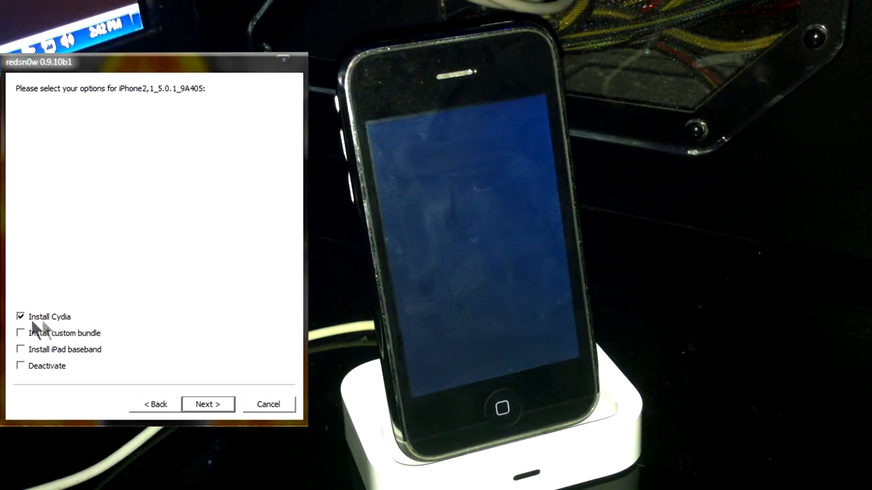
mouse_move(121, 344)
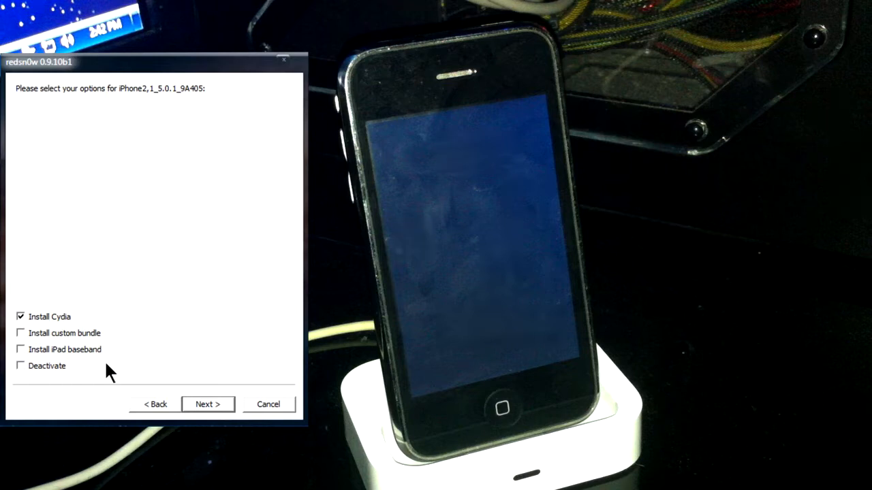
Start processing the iOS 5.0.1 jailbreak with Install Cydia kept checked.
left_click(208, 404)
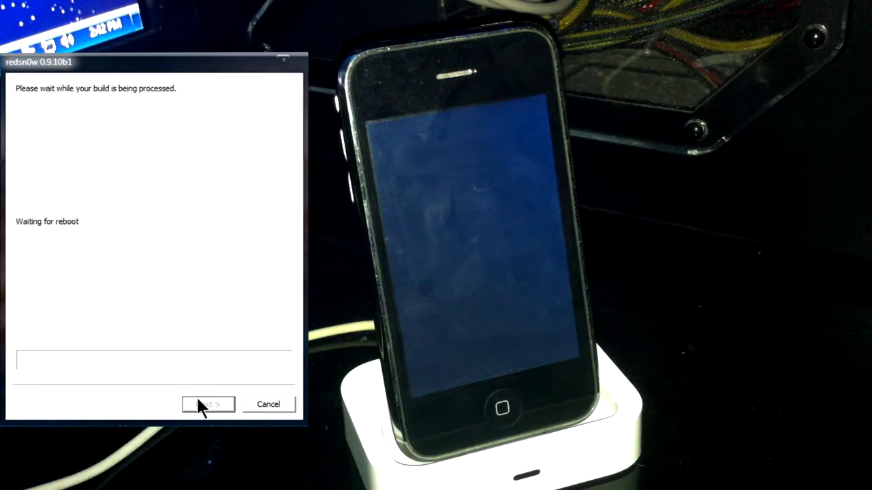